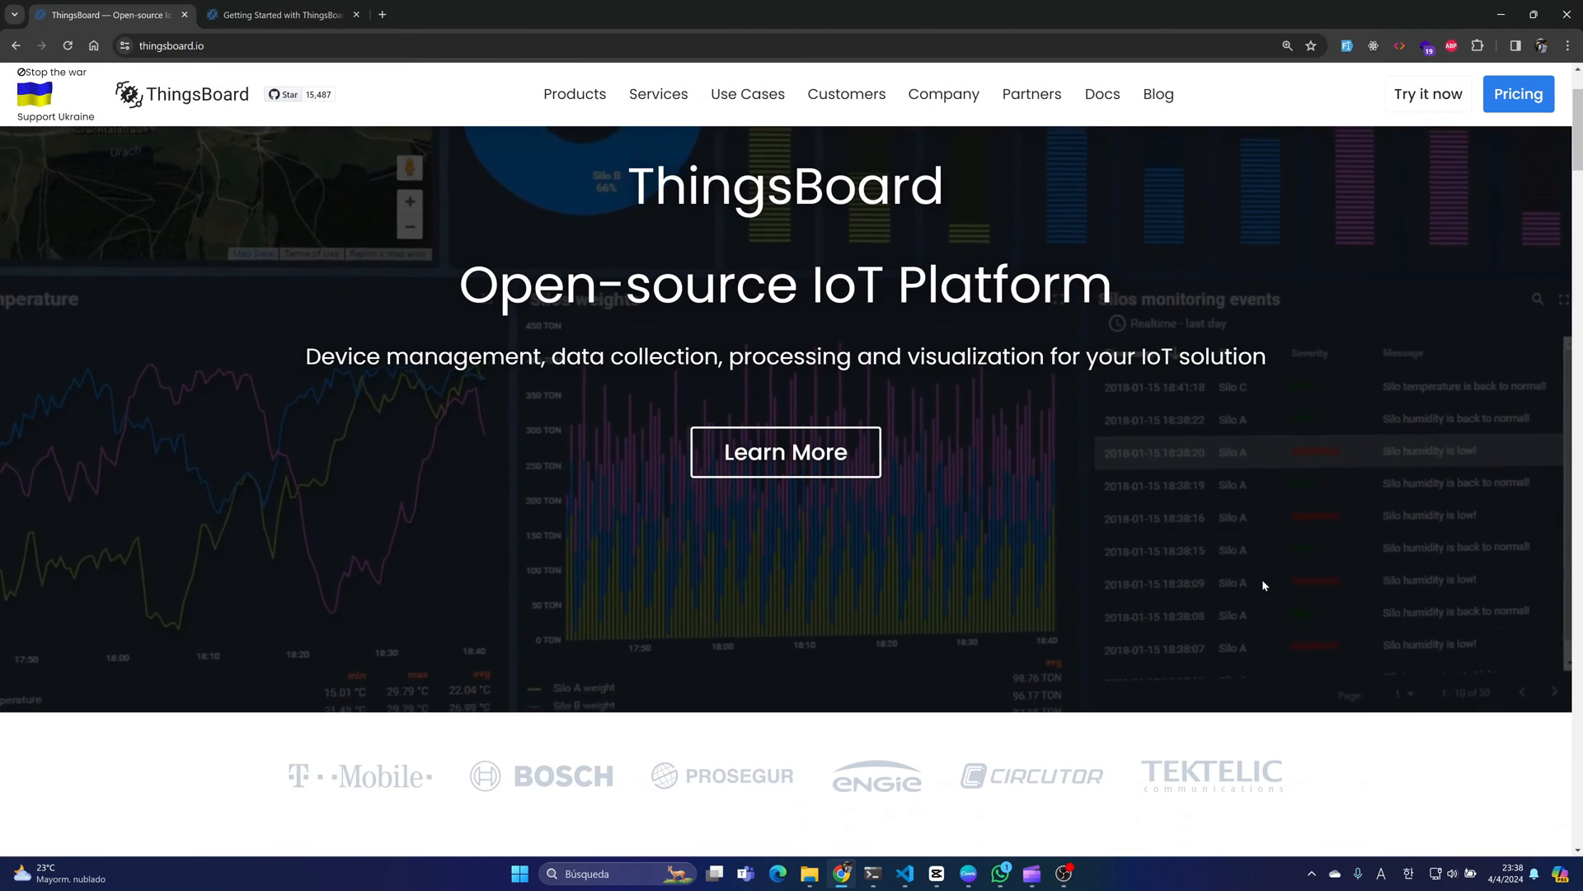
Step: Scroll through My Dashboard's widgets, then open the default device profile's alarm rules
{"action": "scroll", "scroll_direction": "down", "scroll_amount": 3}
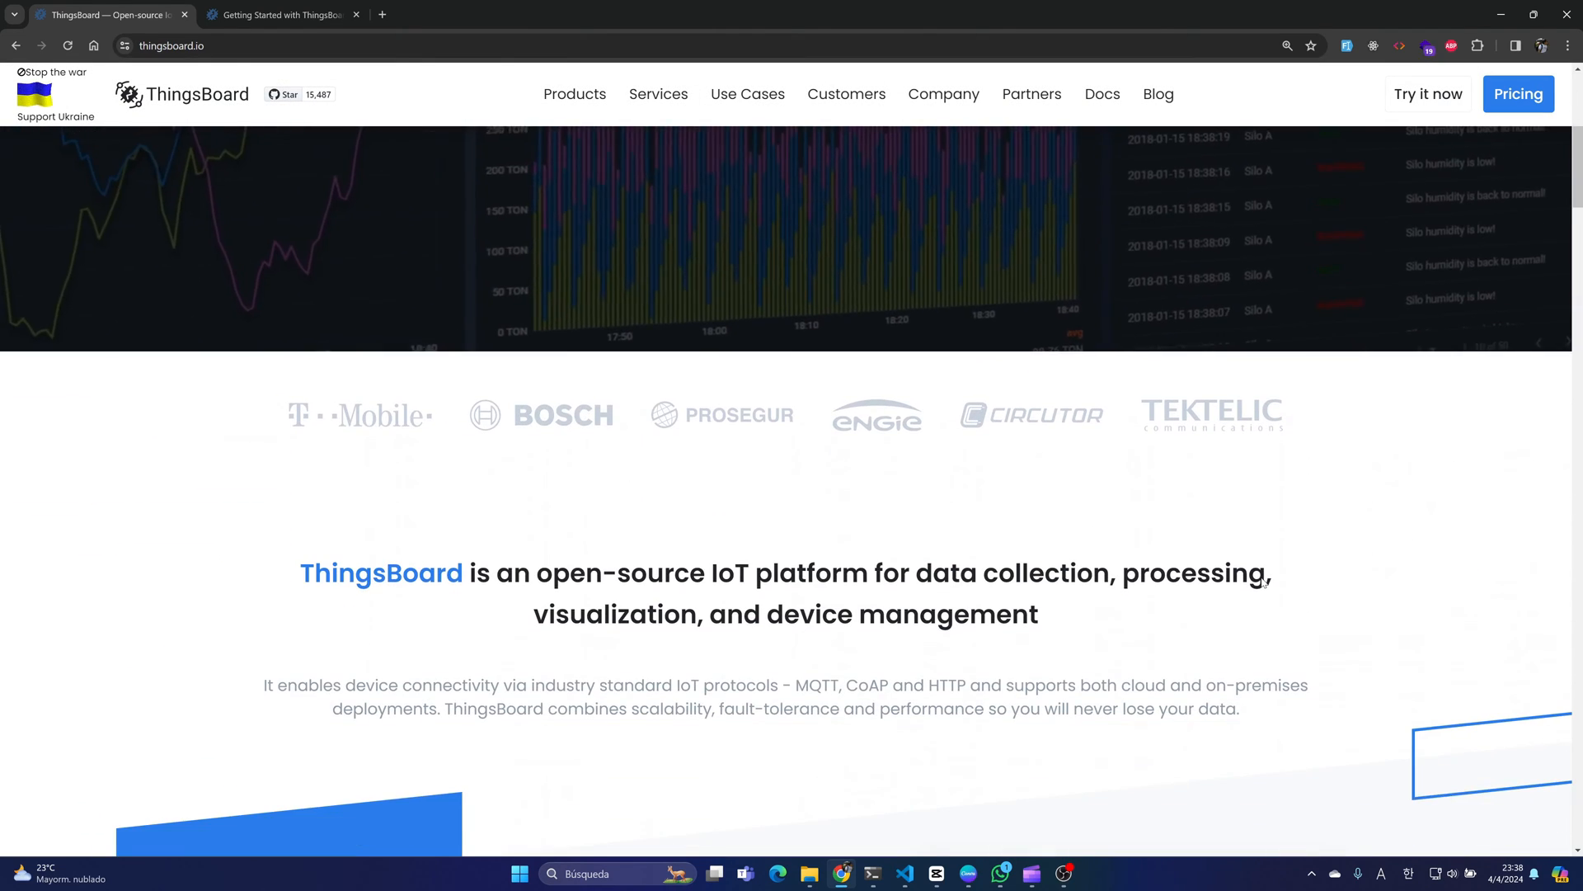
{"action": "scroll", "scroll_direction": "down", "scroll_amount": 3}
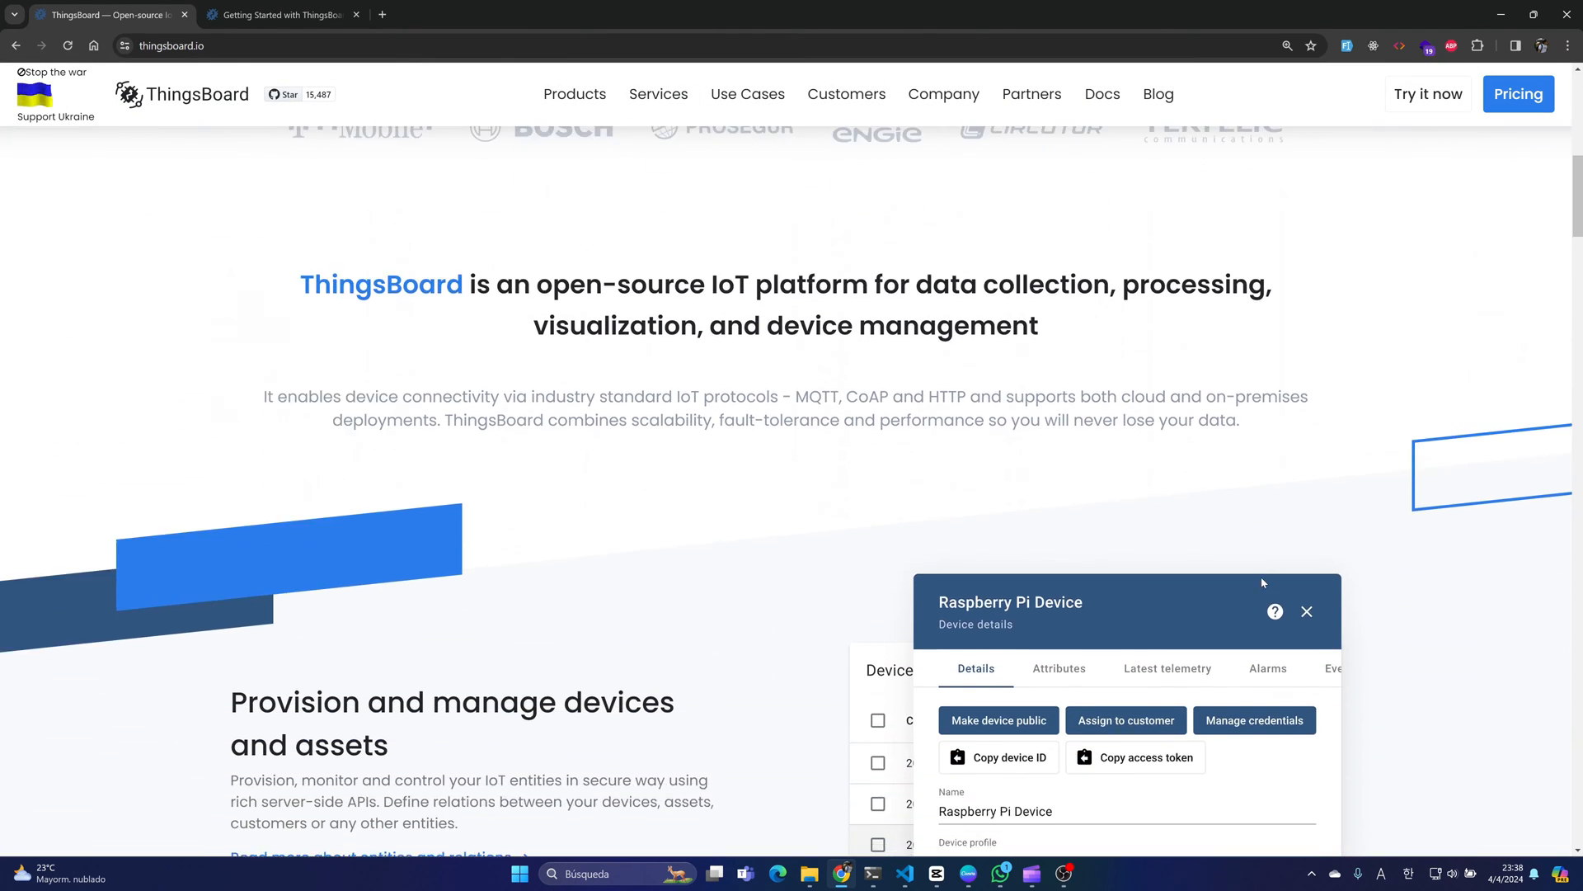
{"action": "scroll", "scroll_direction": "down", "scroll_amount": 3}
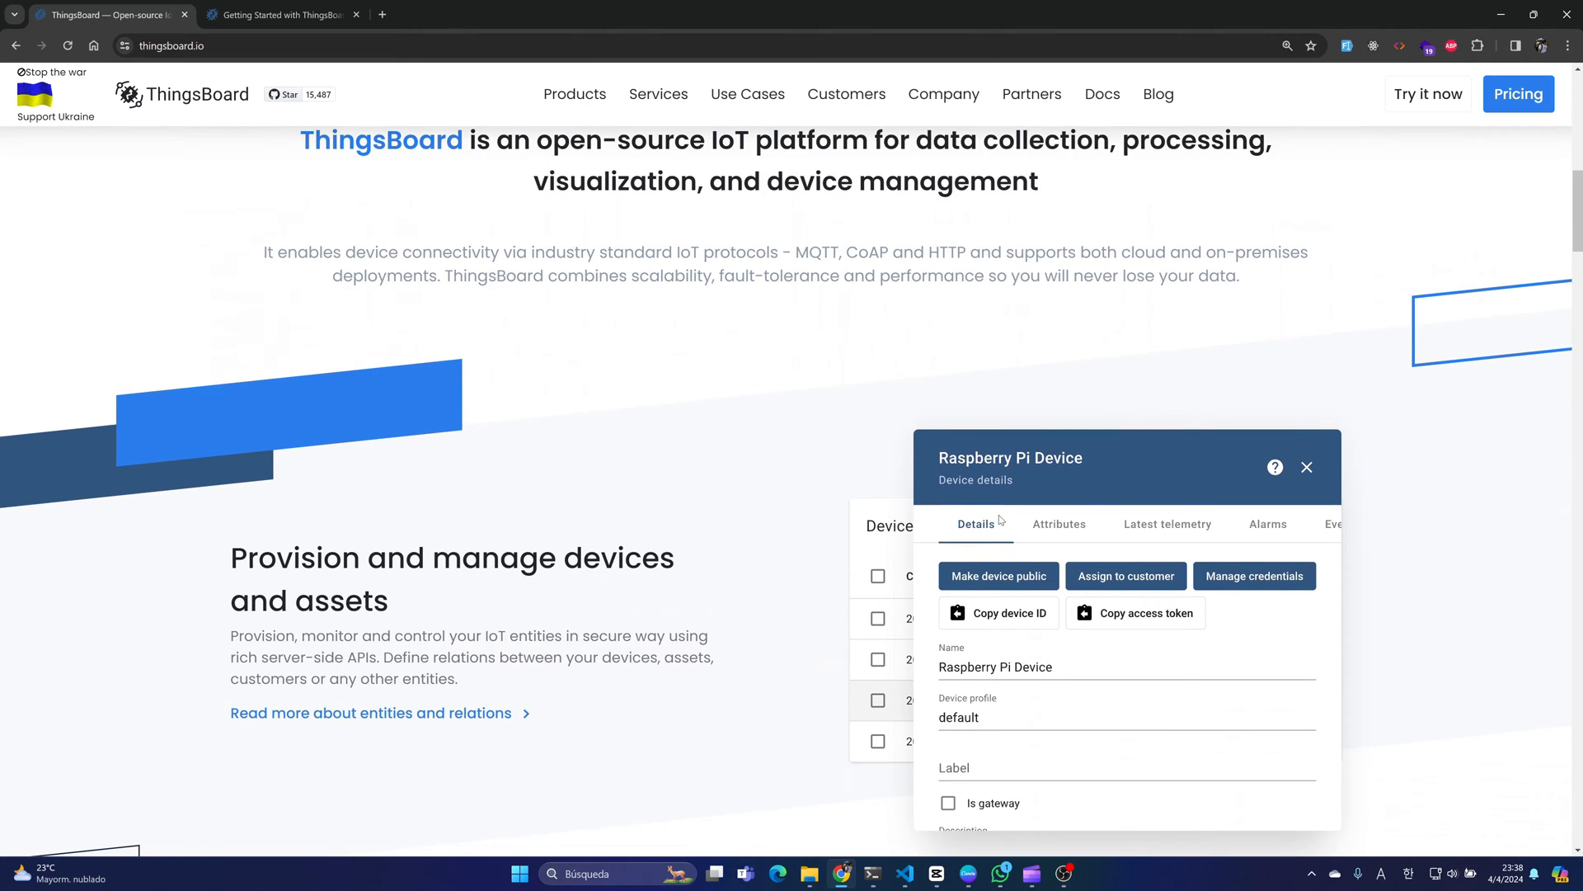
{"action": "scroll", "scroll_direction": "down", "scroll_amount": 3}
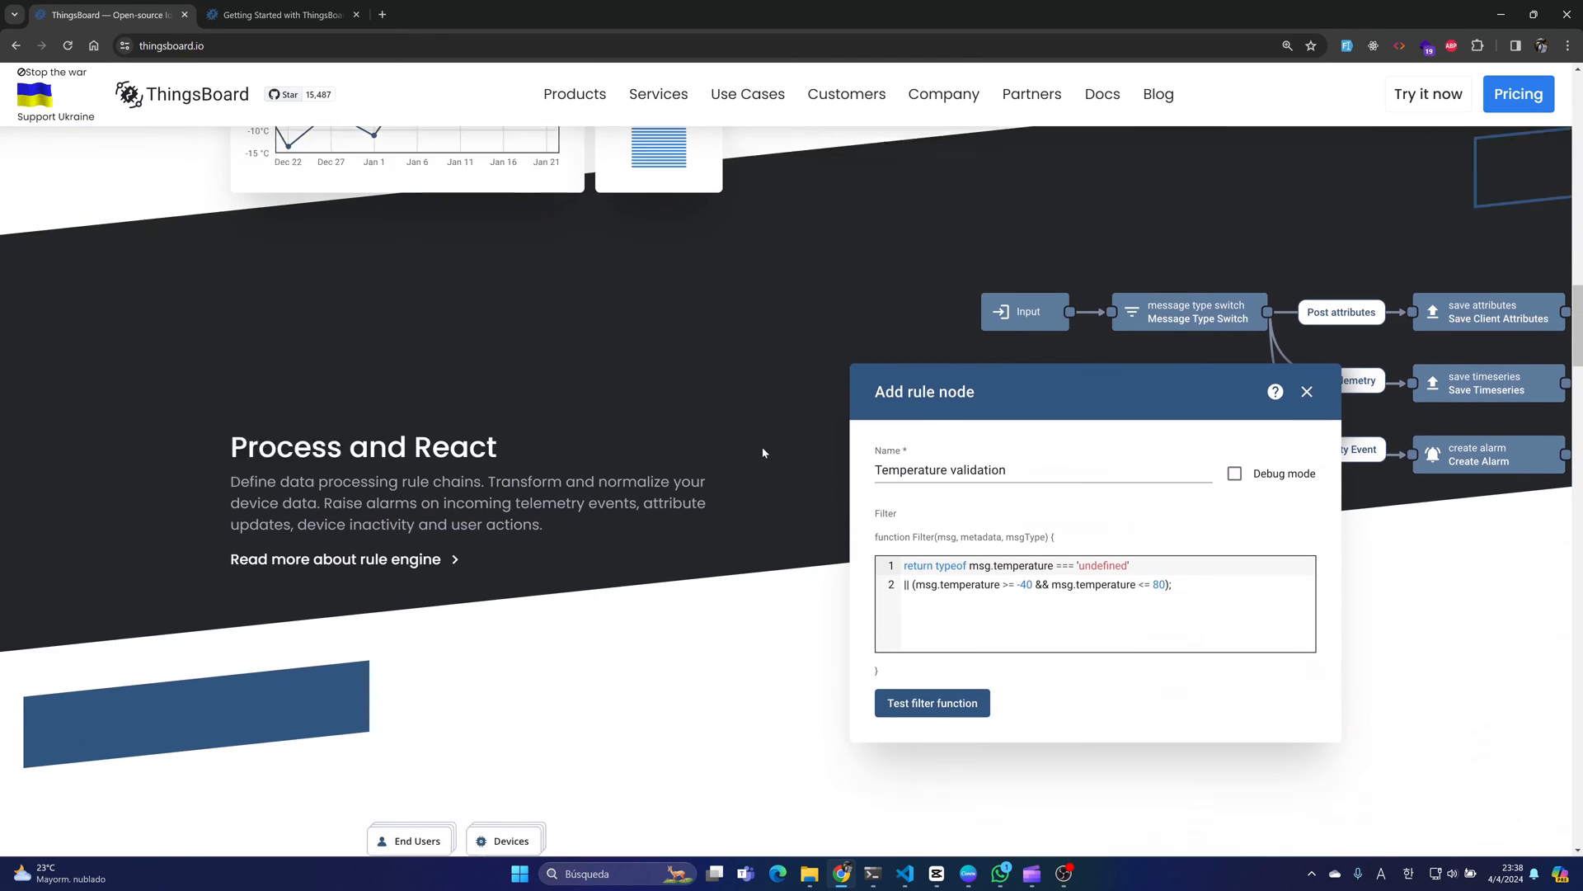
{"action": "scroll", "scroll_direction": "down", "scroll_amount": 3}
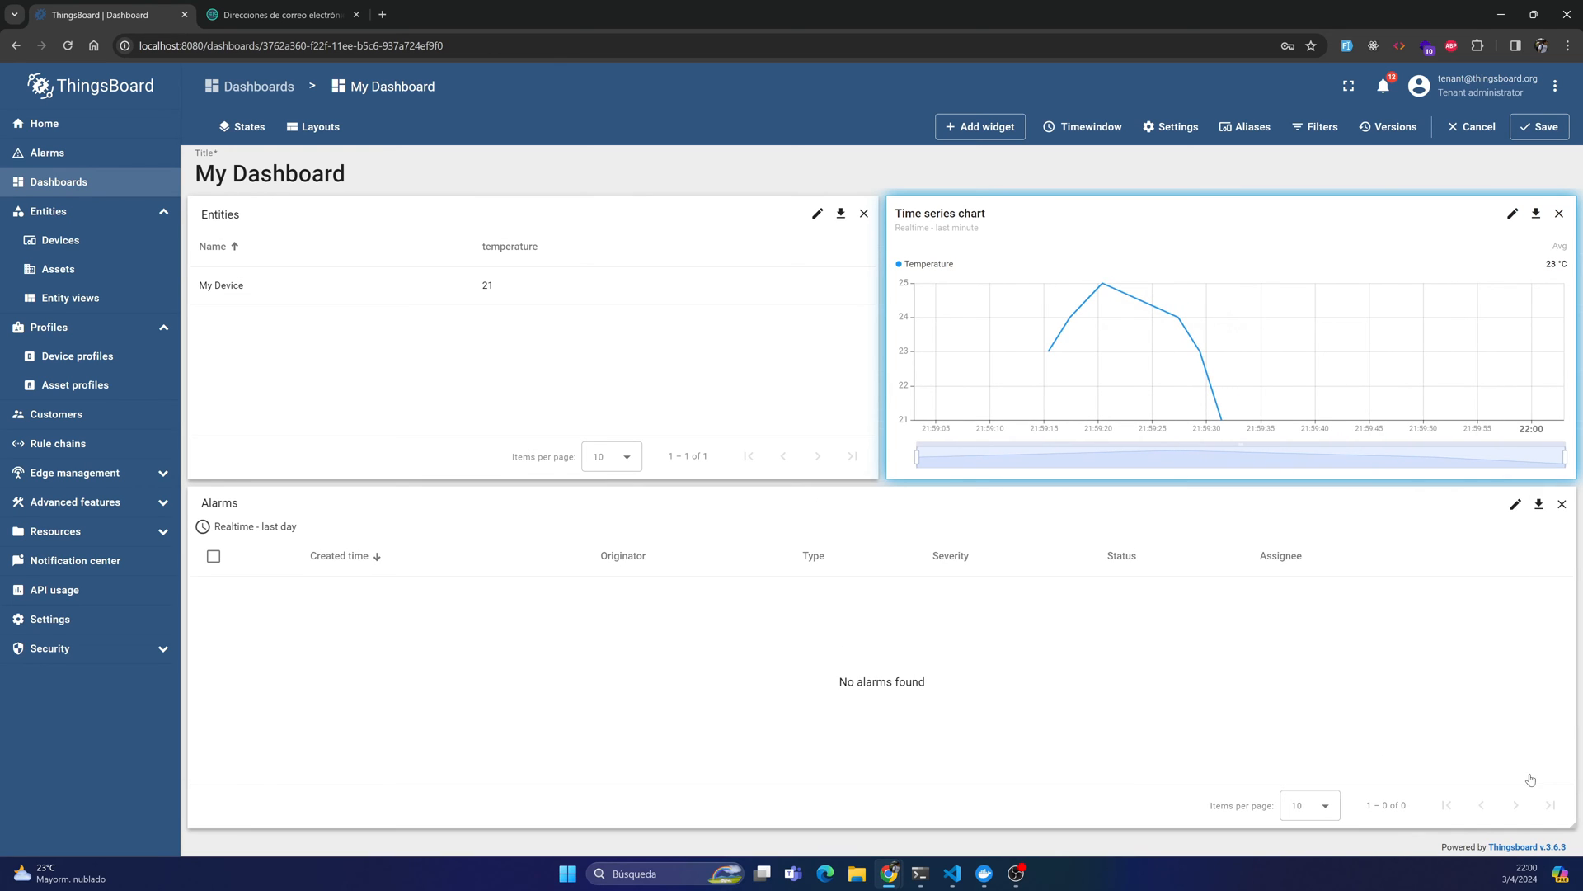
{"action": "left_click", "coordinate": [77, 355]}
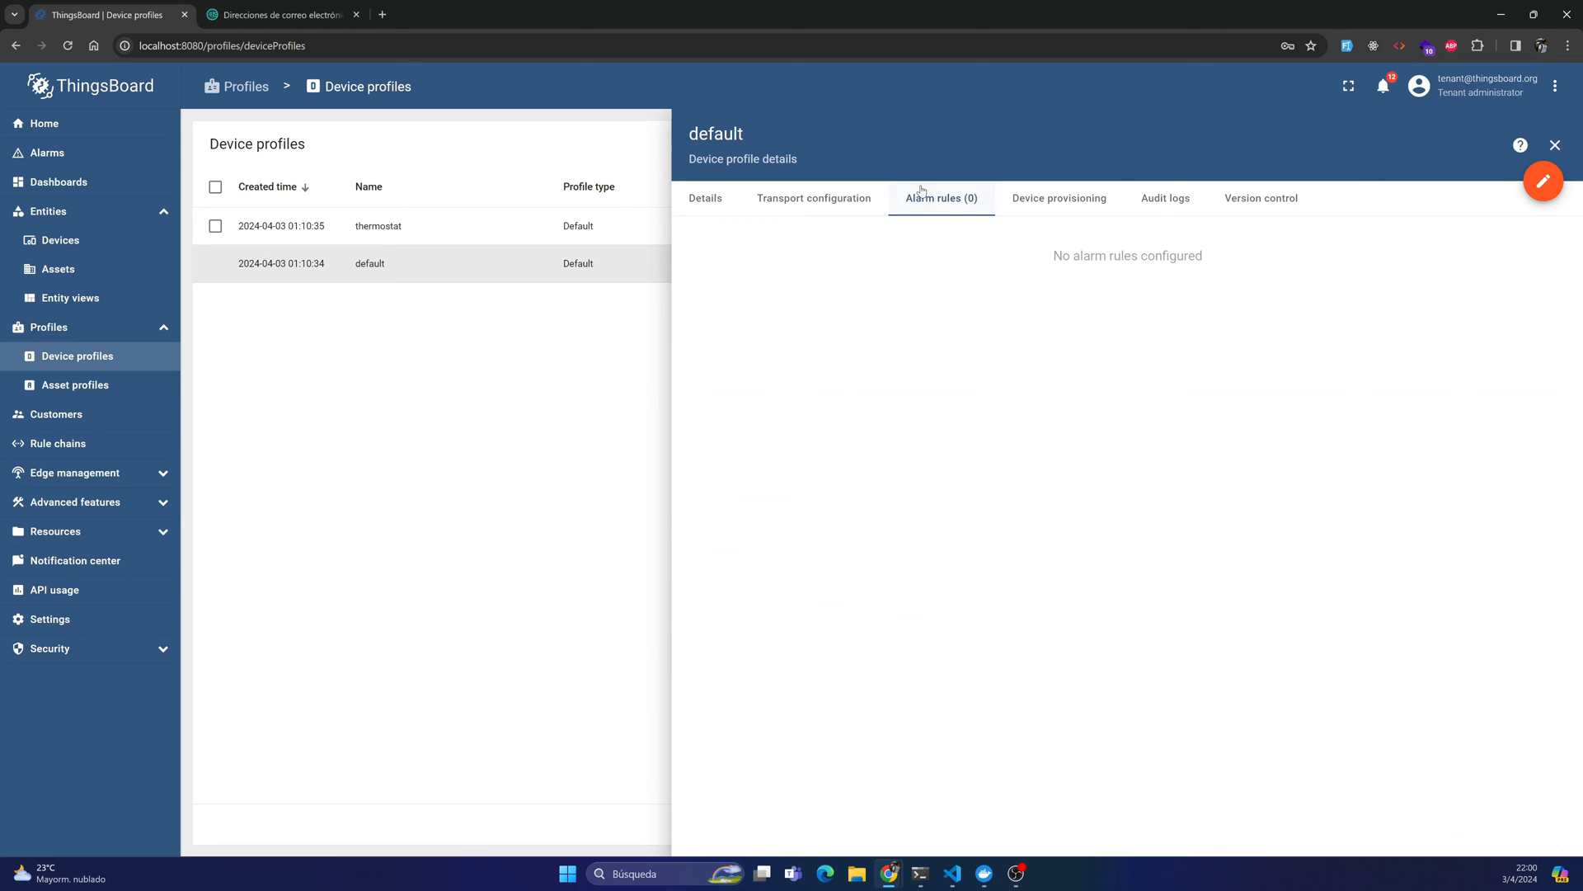
Step: Start a High Temperature alarm rule on the default profile and add its raising condition
{"action": "left_click", "coordinate": [729, 678]}
{"action": "type", "text": "High Temperature"}
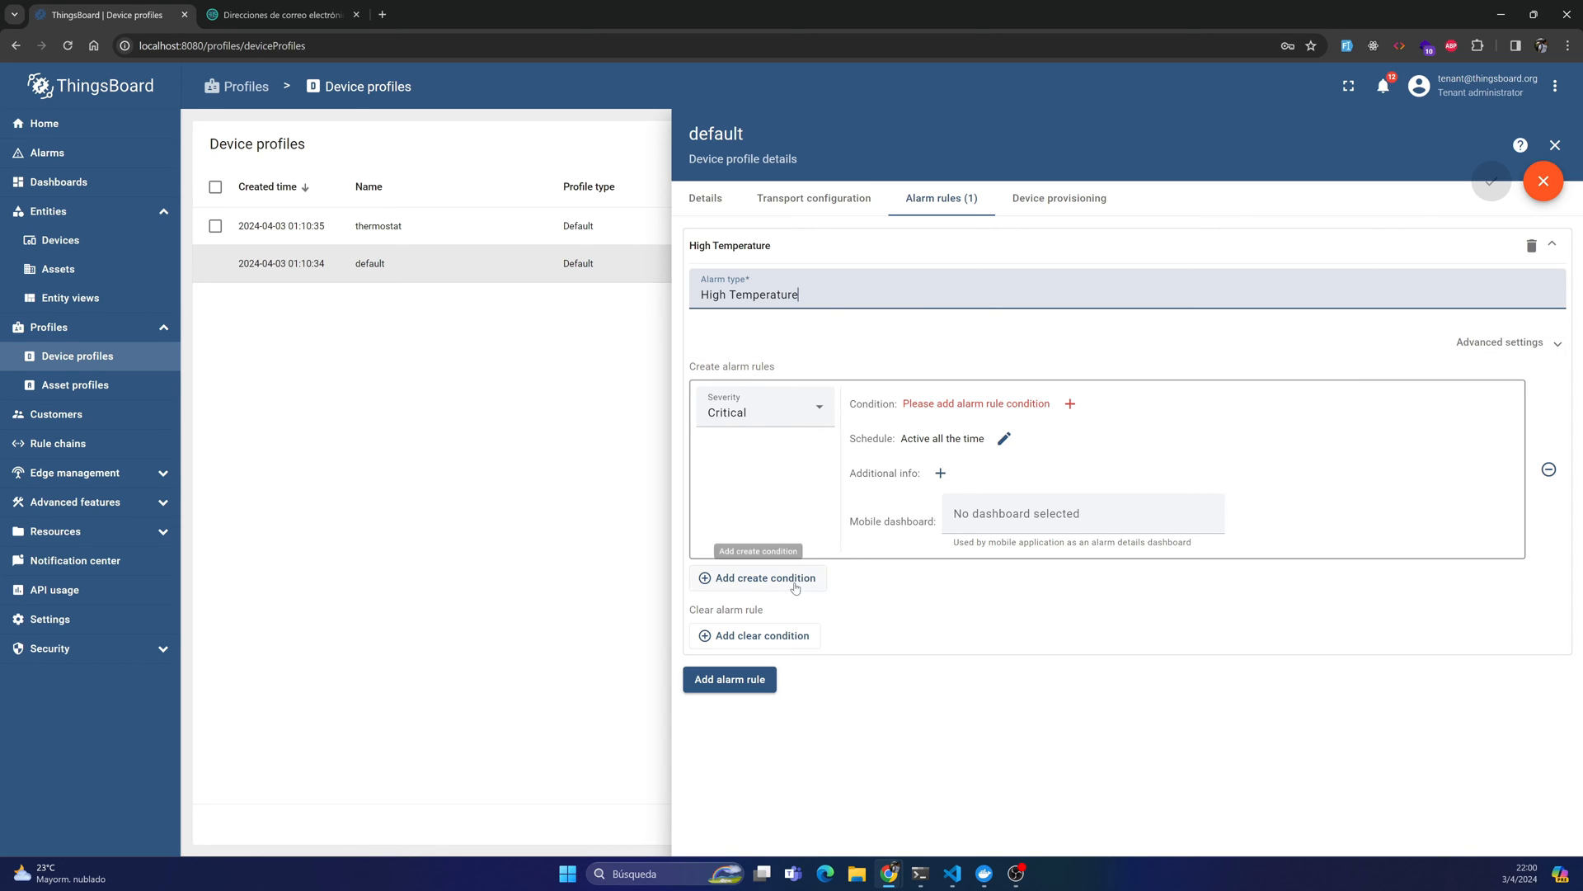
{"action": "left_click", "coordinate": [1490, 182]}
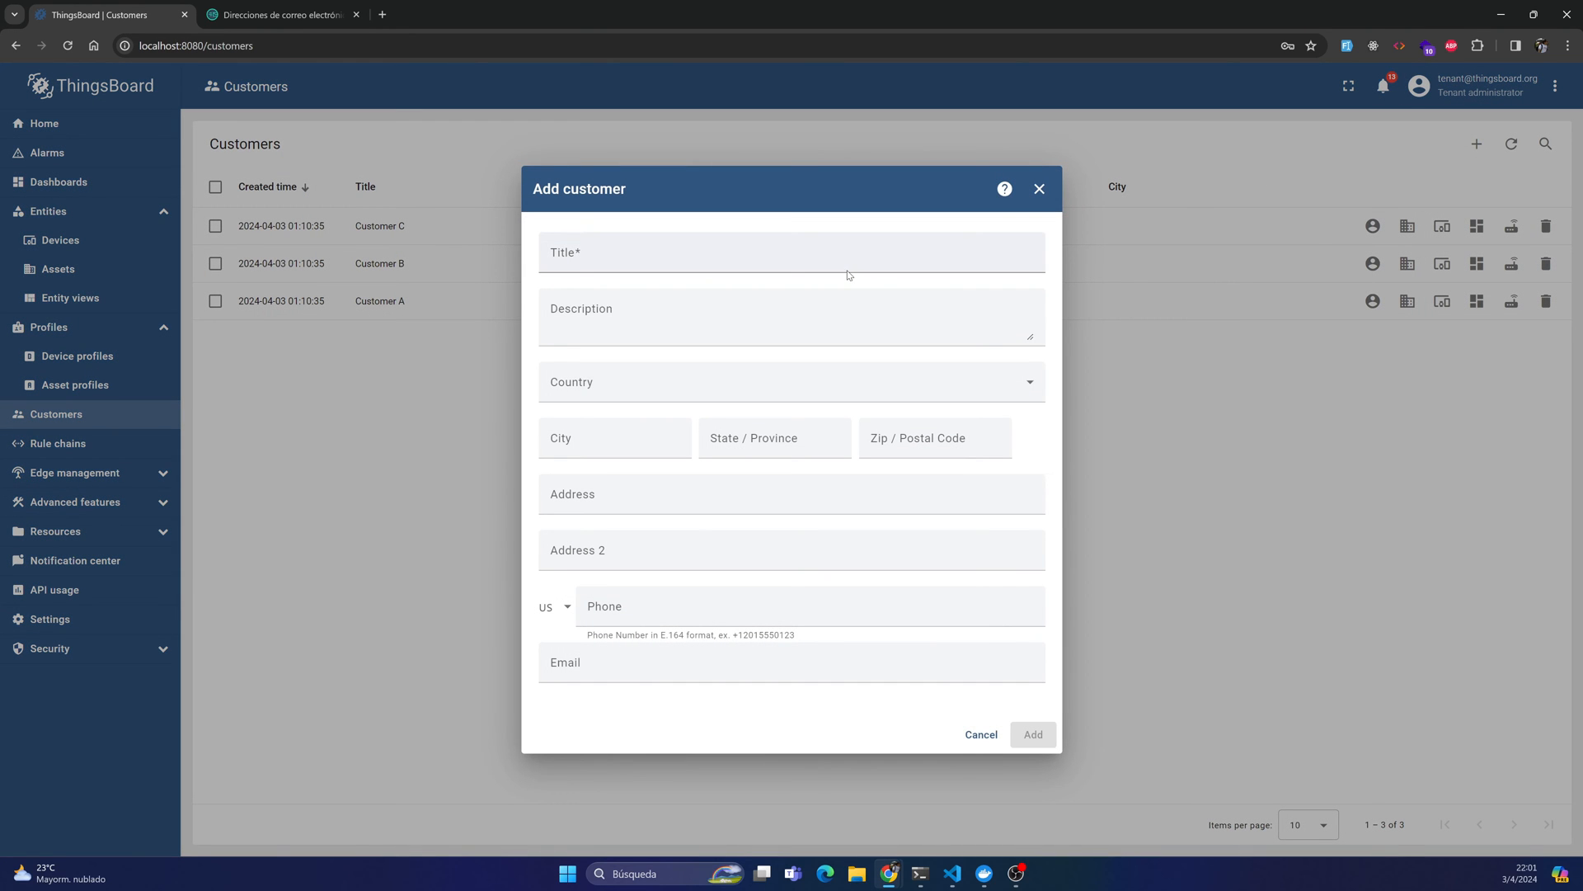
Step: Begin entering My Customer as the new customer's title
{"action": "left_click", "coordinate": [58, 181]}
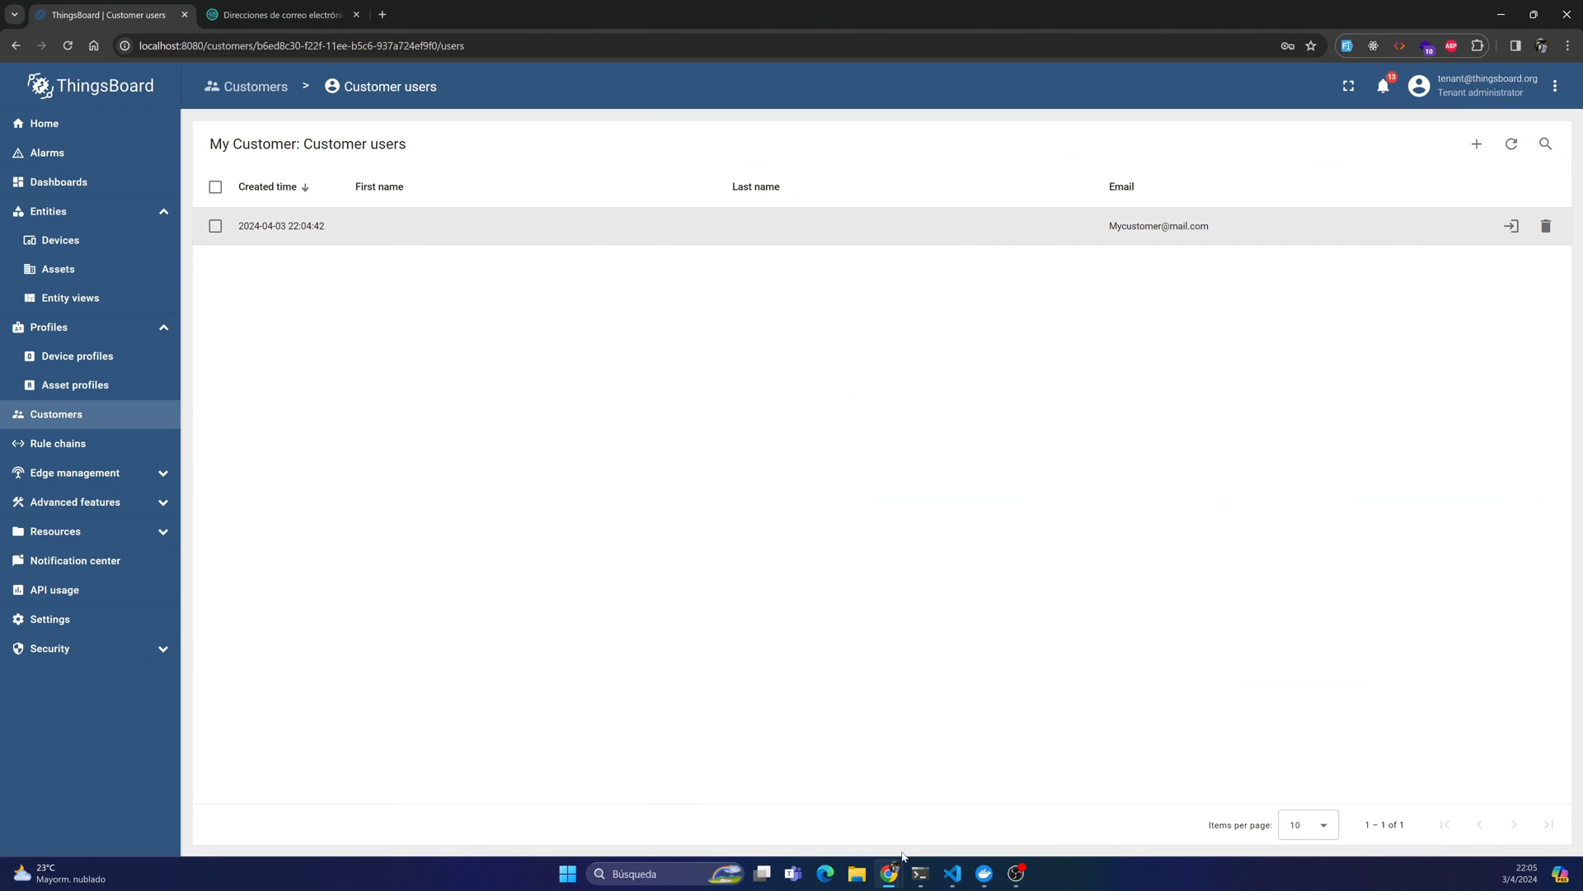
Step: Type 'MyCu', the start of the customer user's email, into Username
{"action": "type", "text": "MyCu"}
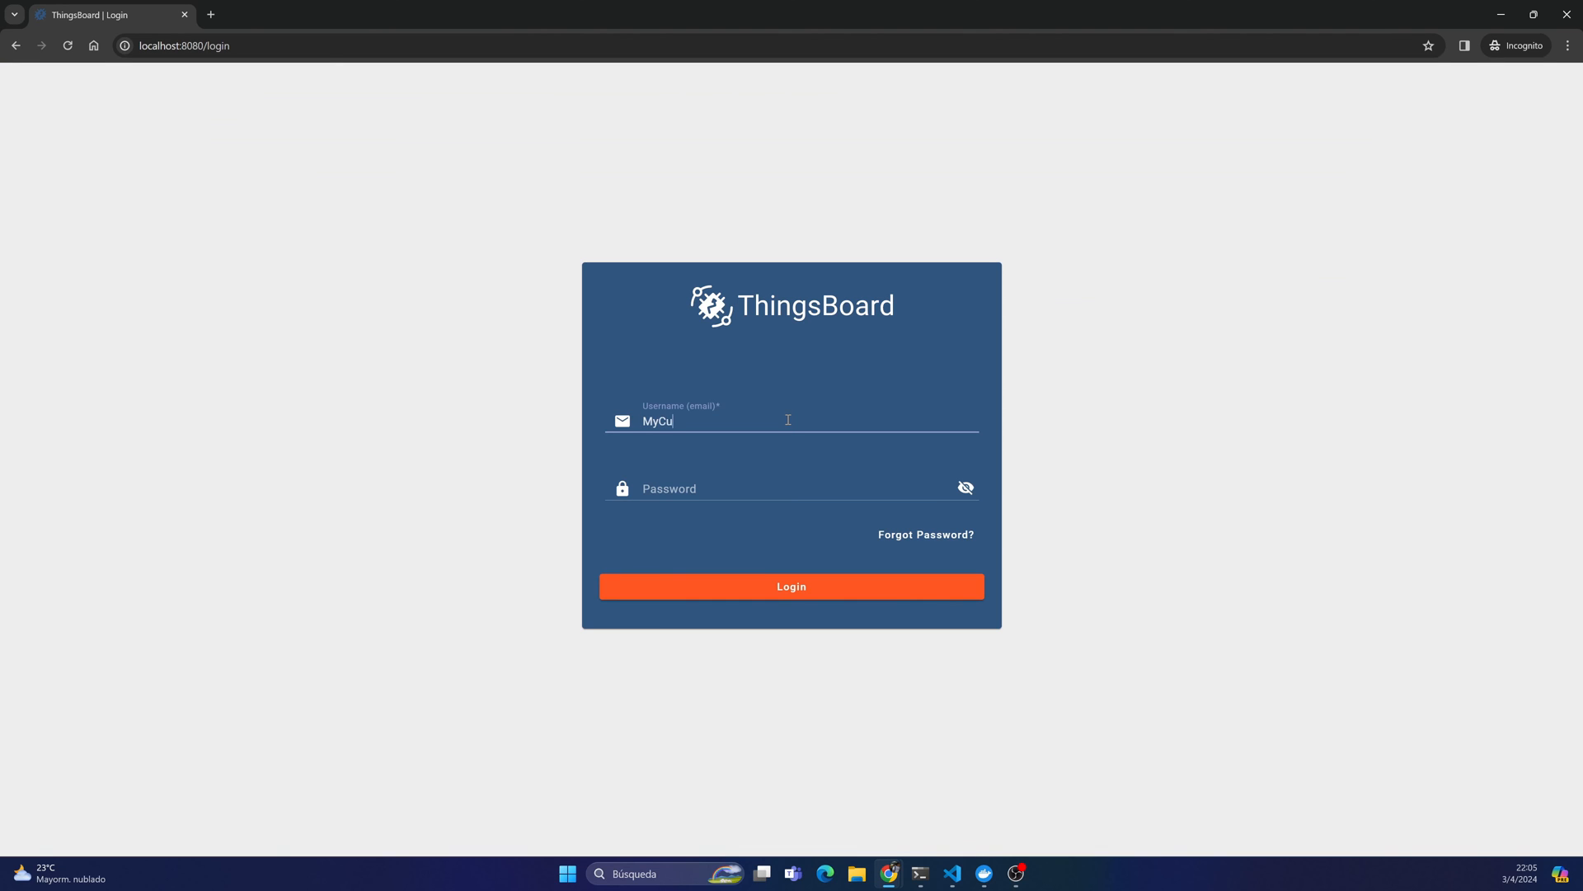